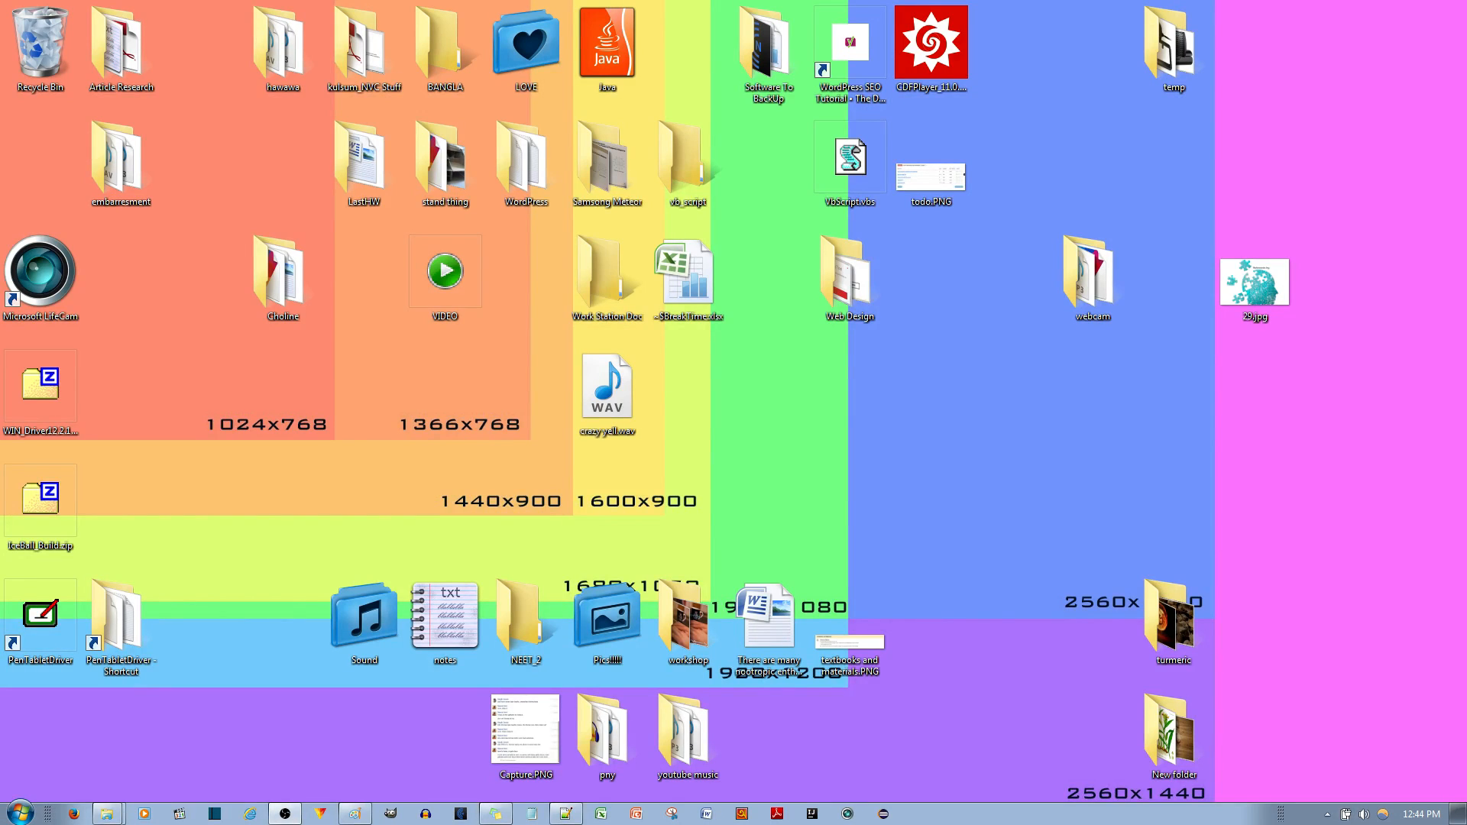
{"action": "mouse_move", "coordinate": [1363, 767]}
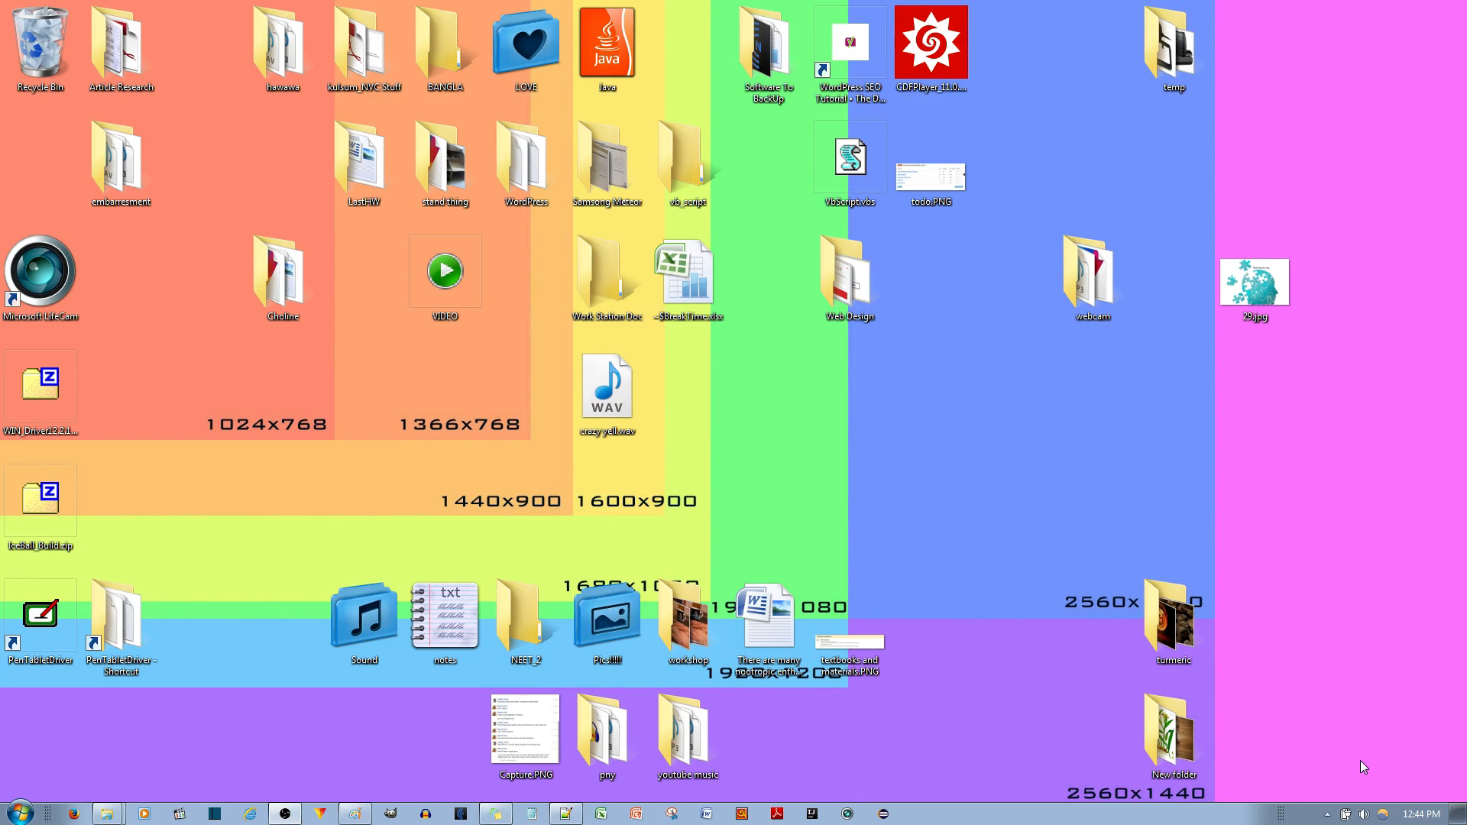
{"action": "mouse_move", "coordinate": [1328, 814]}
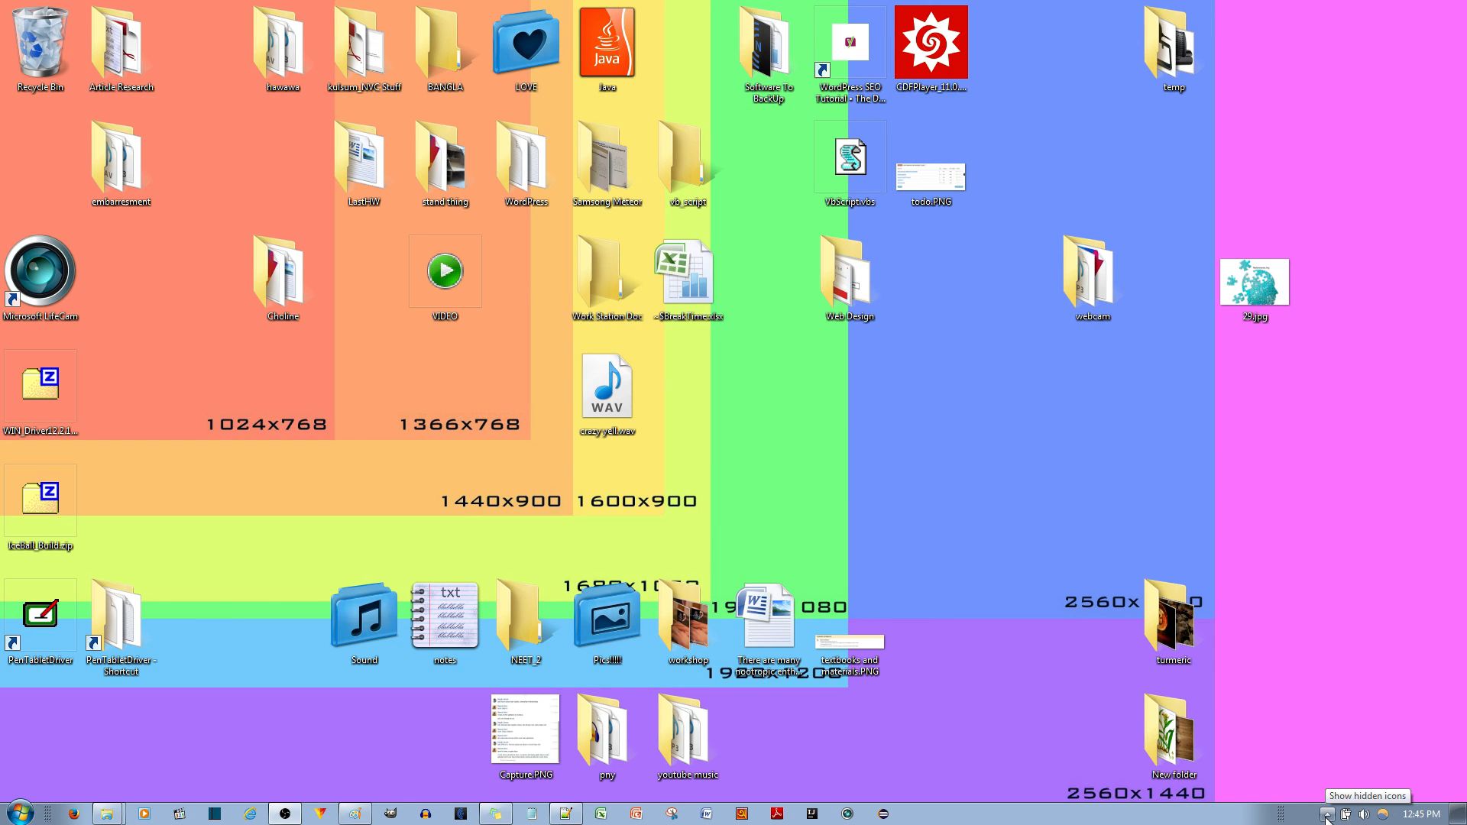
Expand the system tray's hidden icons to reach the Huion tablet driver
{"action": "left_click", "coordinate": [1328, 813]}
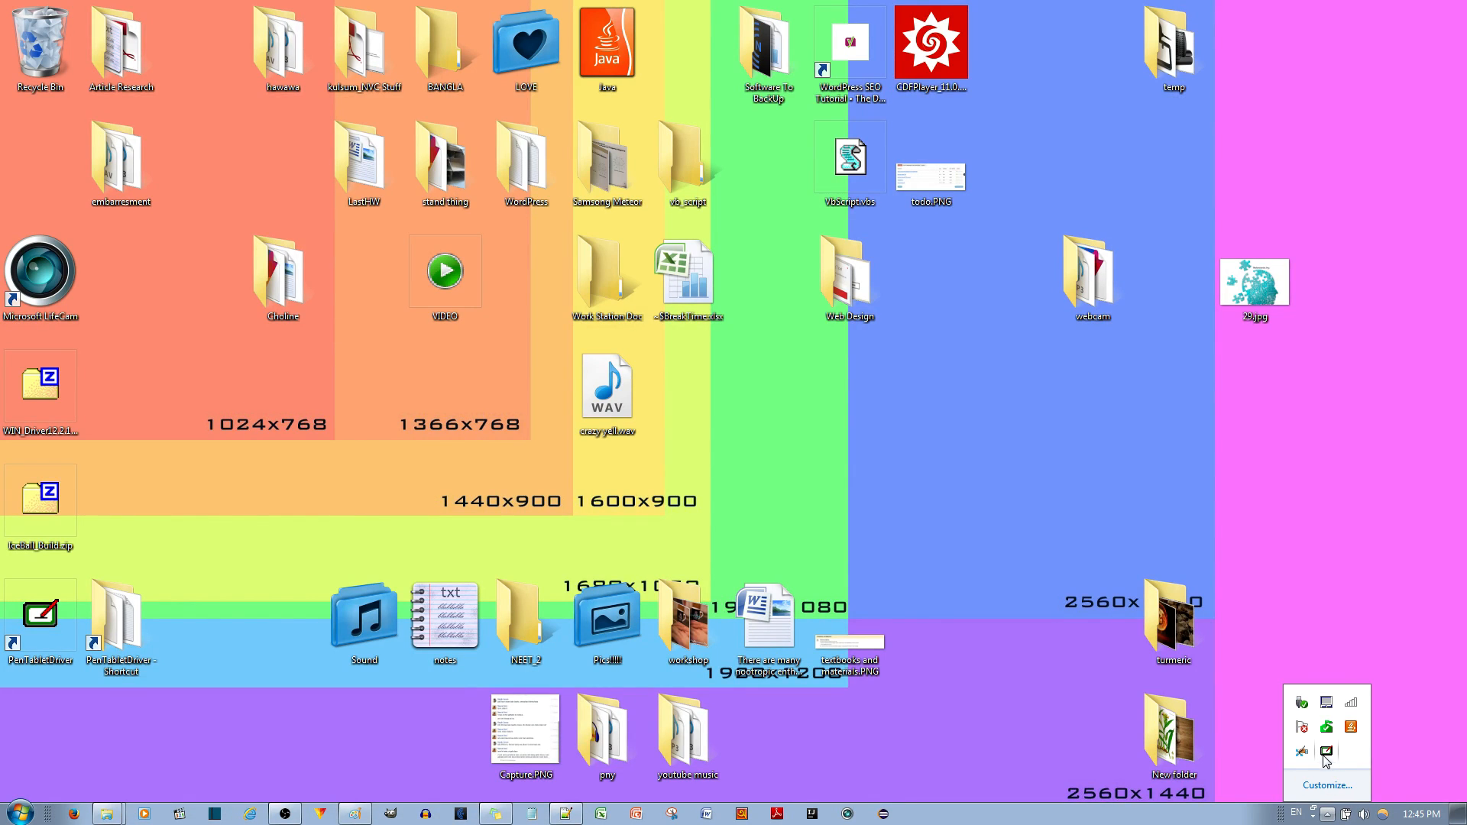
{"action": "mouse_move", "coordinate": [1327, 751]}
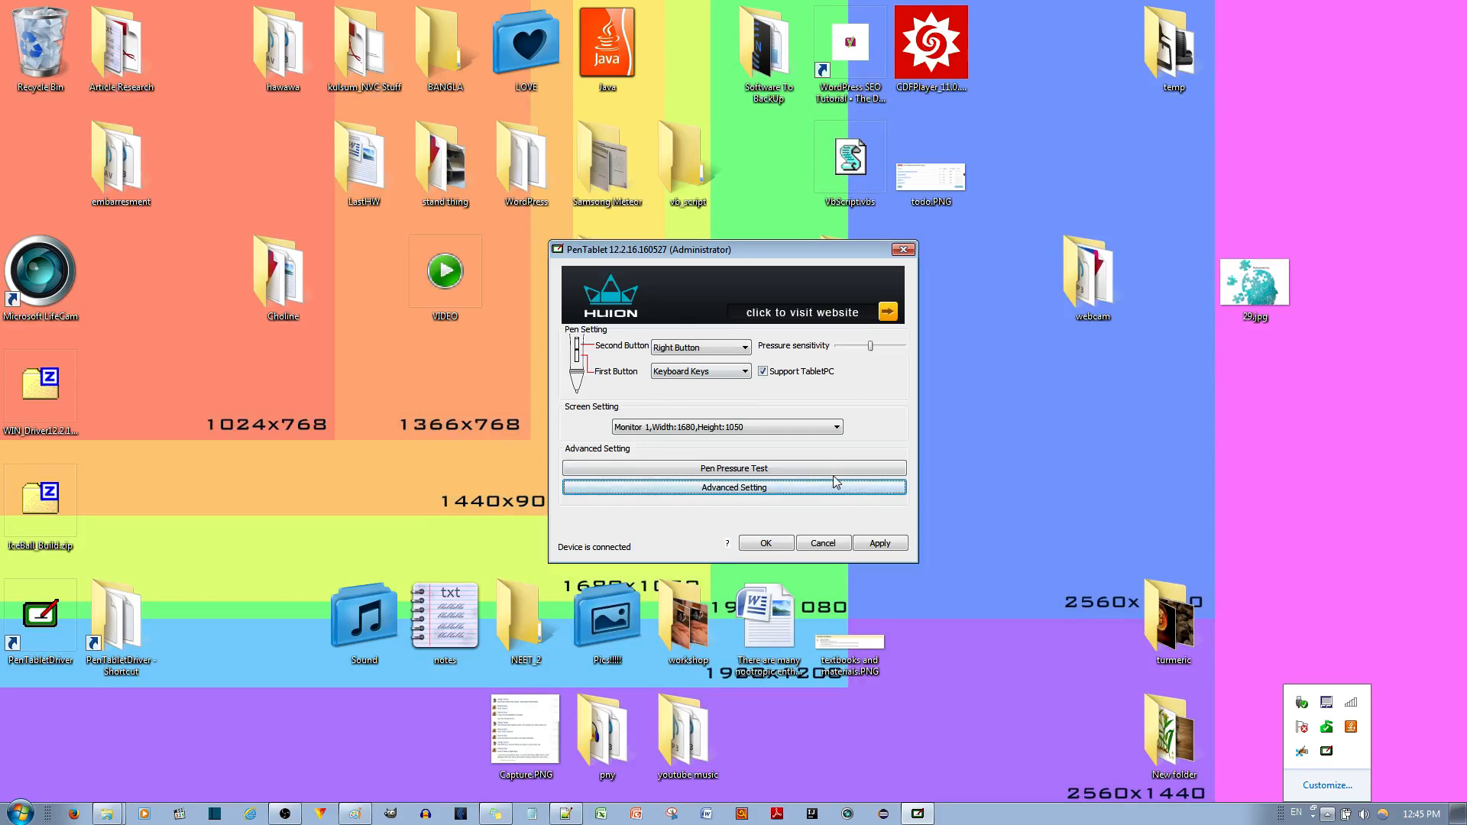
{"action": "mouse_move", "coordinate": [695, 394]}
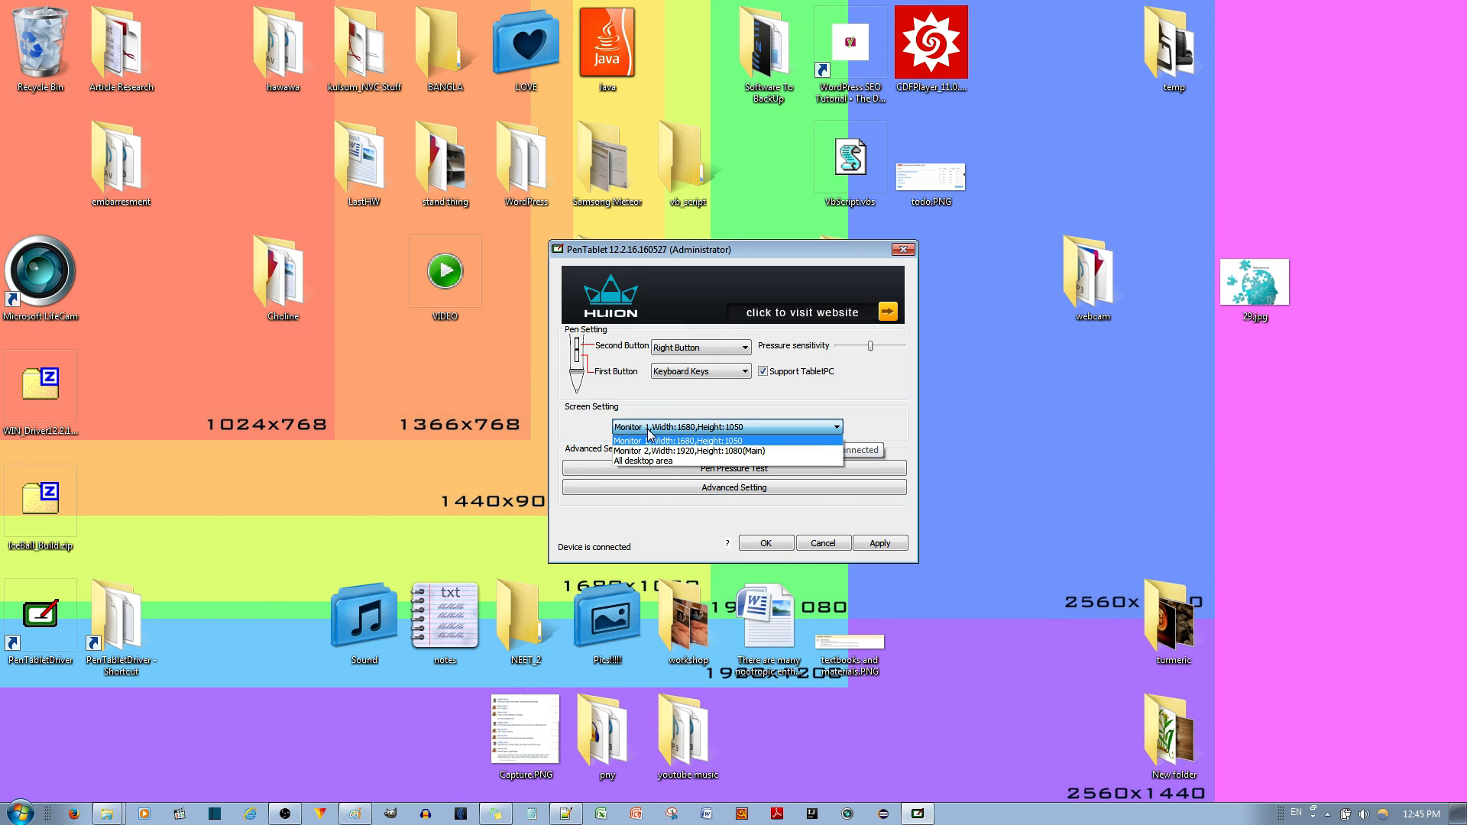
{"action": "mouse_move", "coordinate": [673, 451]}
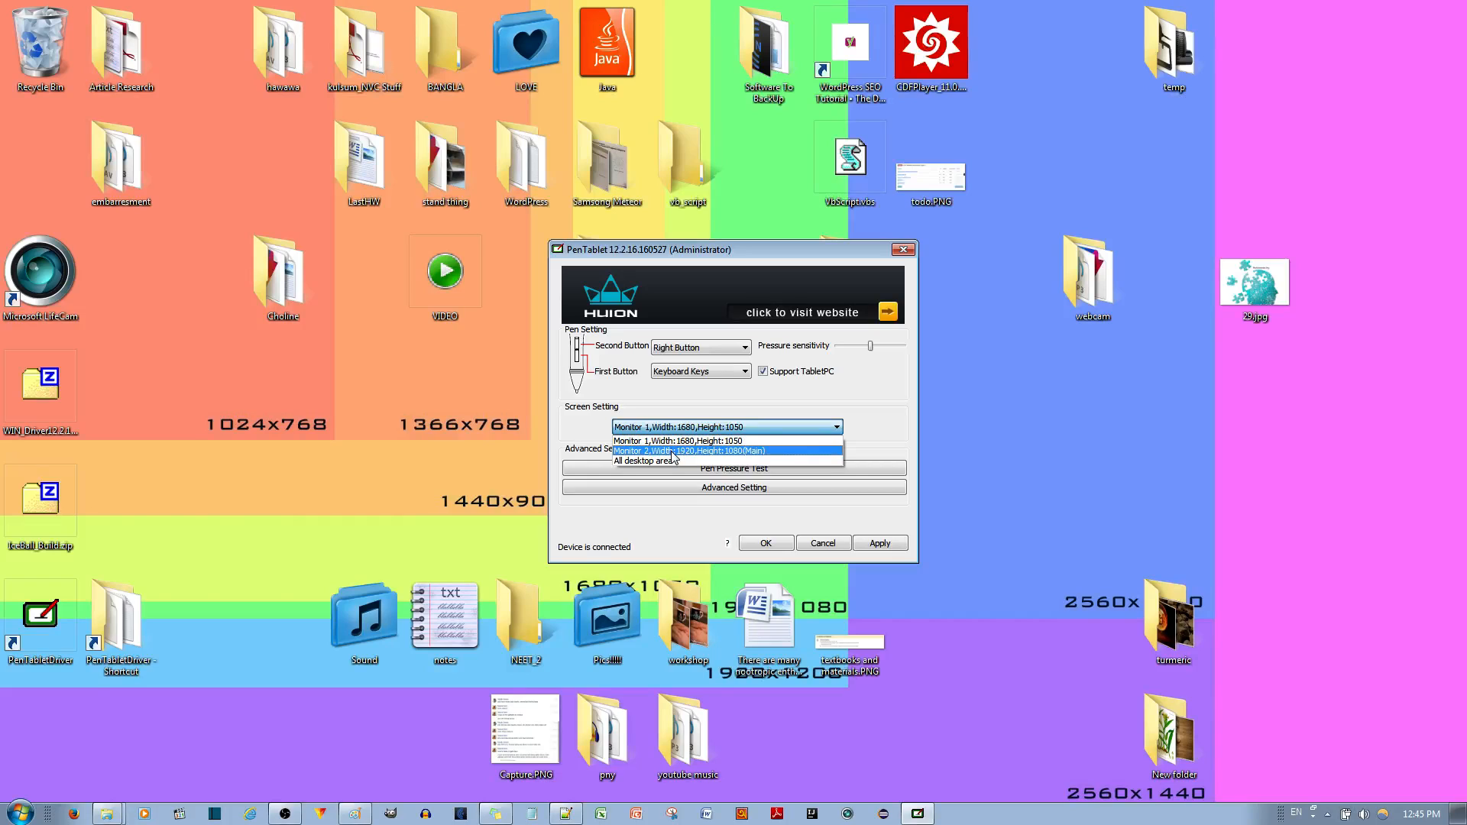
Choose 'Monitor 2, Width:1920, Height:1080(Main)' in the Screen Setting dropdown
{"action": "left_click", "coordinate": [689, 451]}
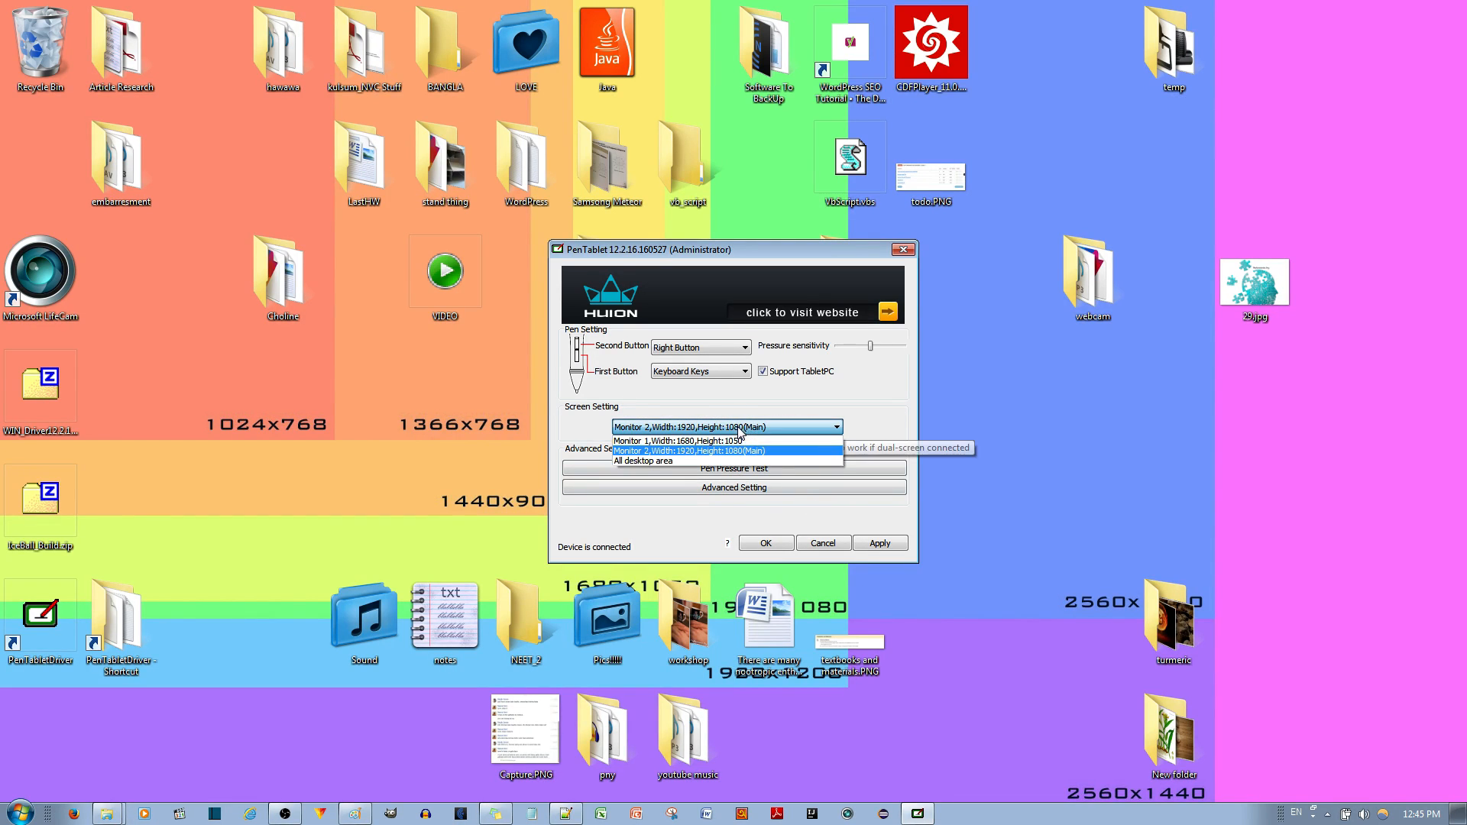
{"action": "left_click", "coordinate": [686, 450]}
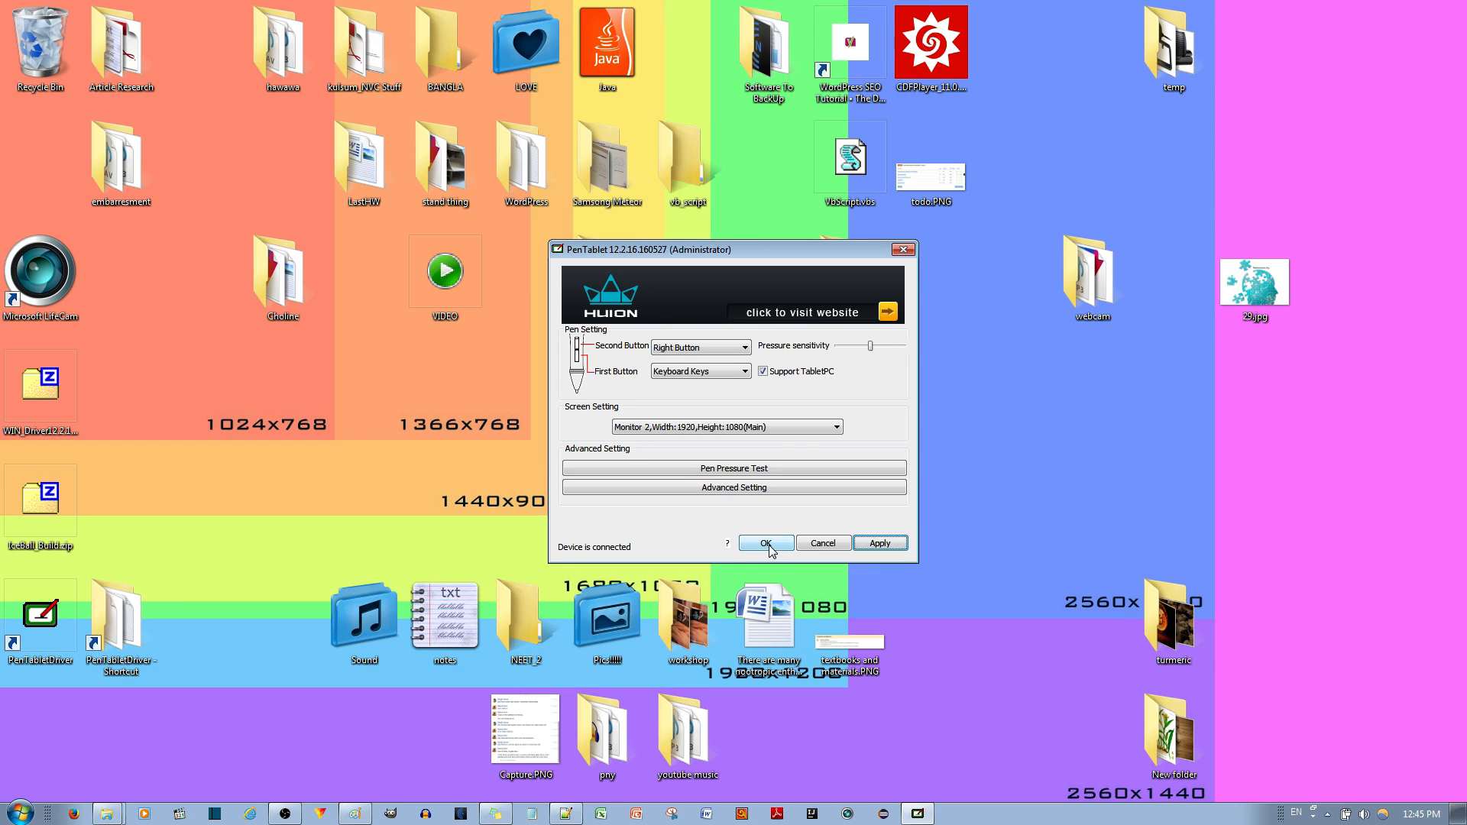
Confirm the PenTablet settings with OK, saving the Monitor 2 mapping
{"action": "left_click", "coordinate": [765, 543]}
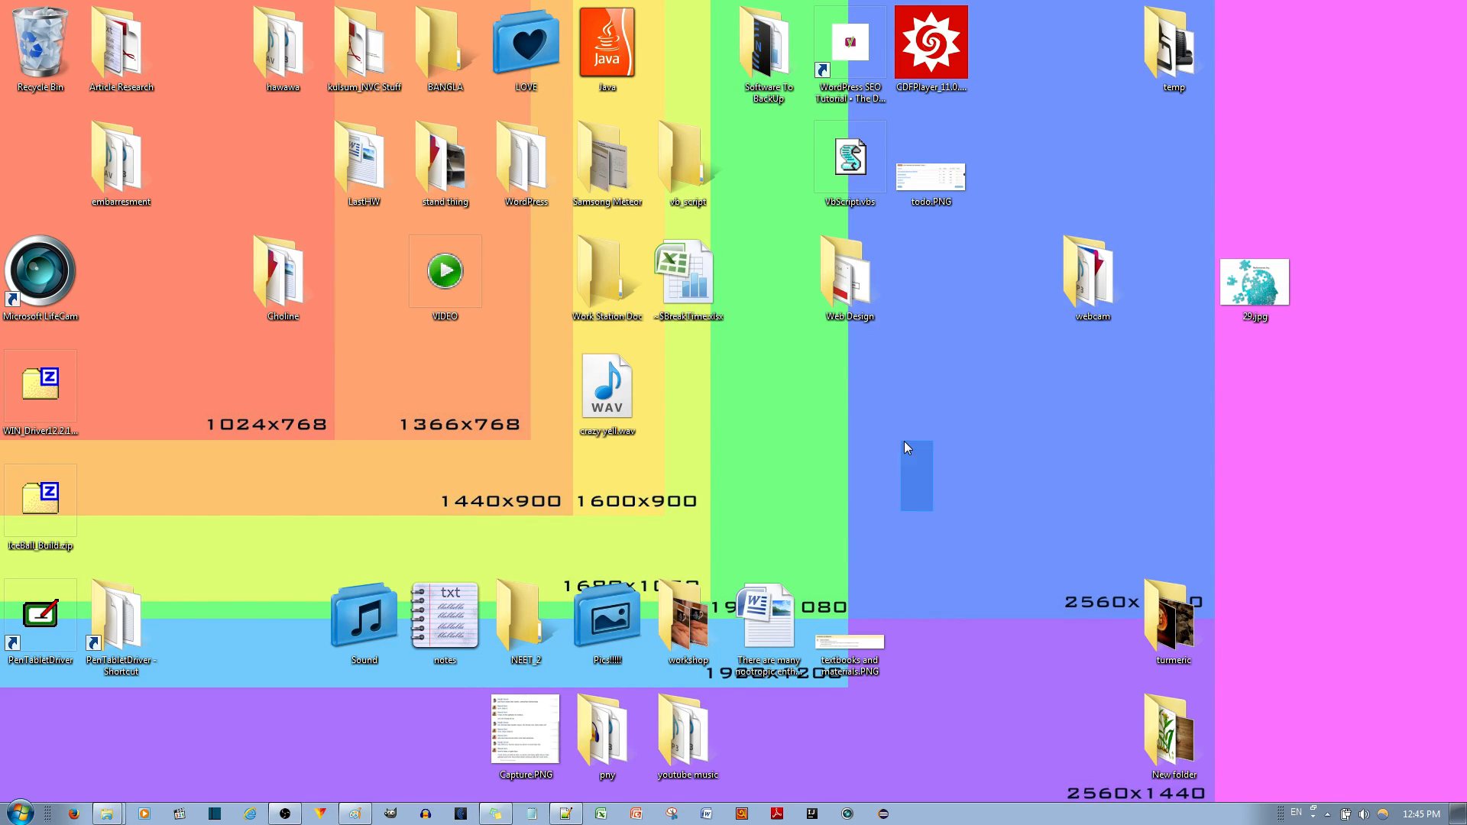
{"action": "mouse_move", "coordinate": [908, 381]}
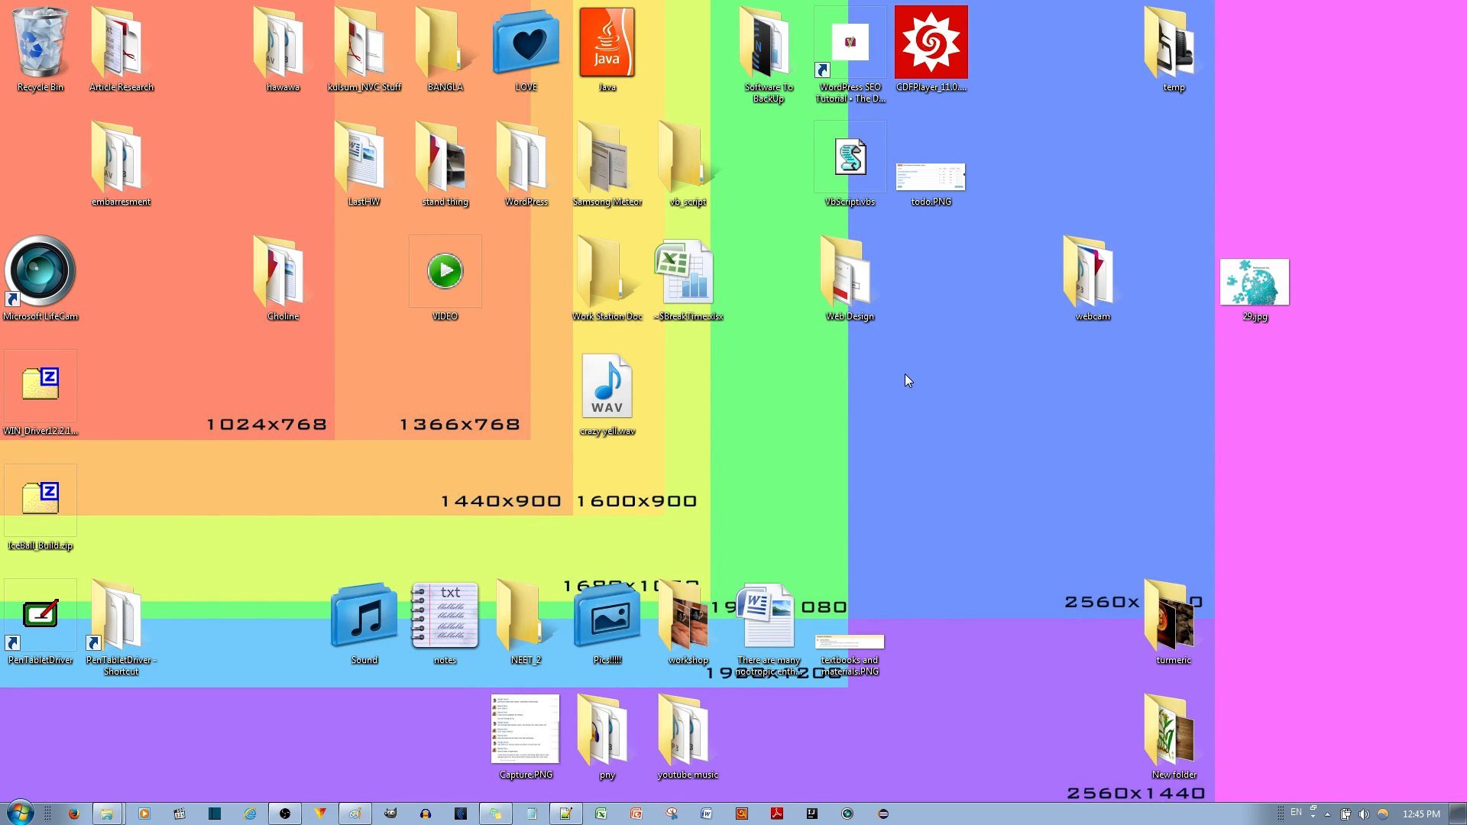
{"action": "mouse_move", "coordinate": [460, 441]}
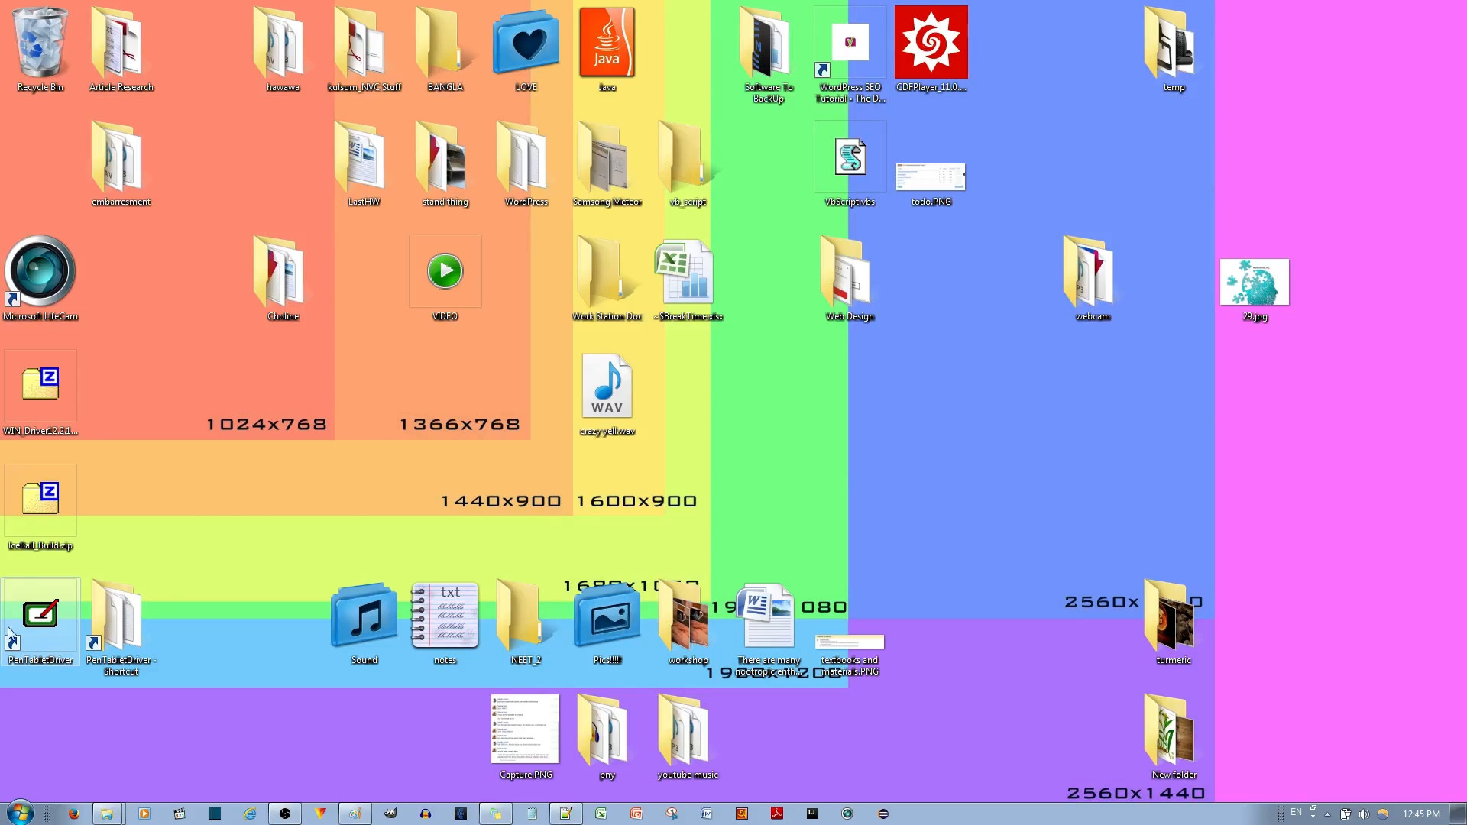
{"action": "double_click", "coordinate": [40, 614]}
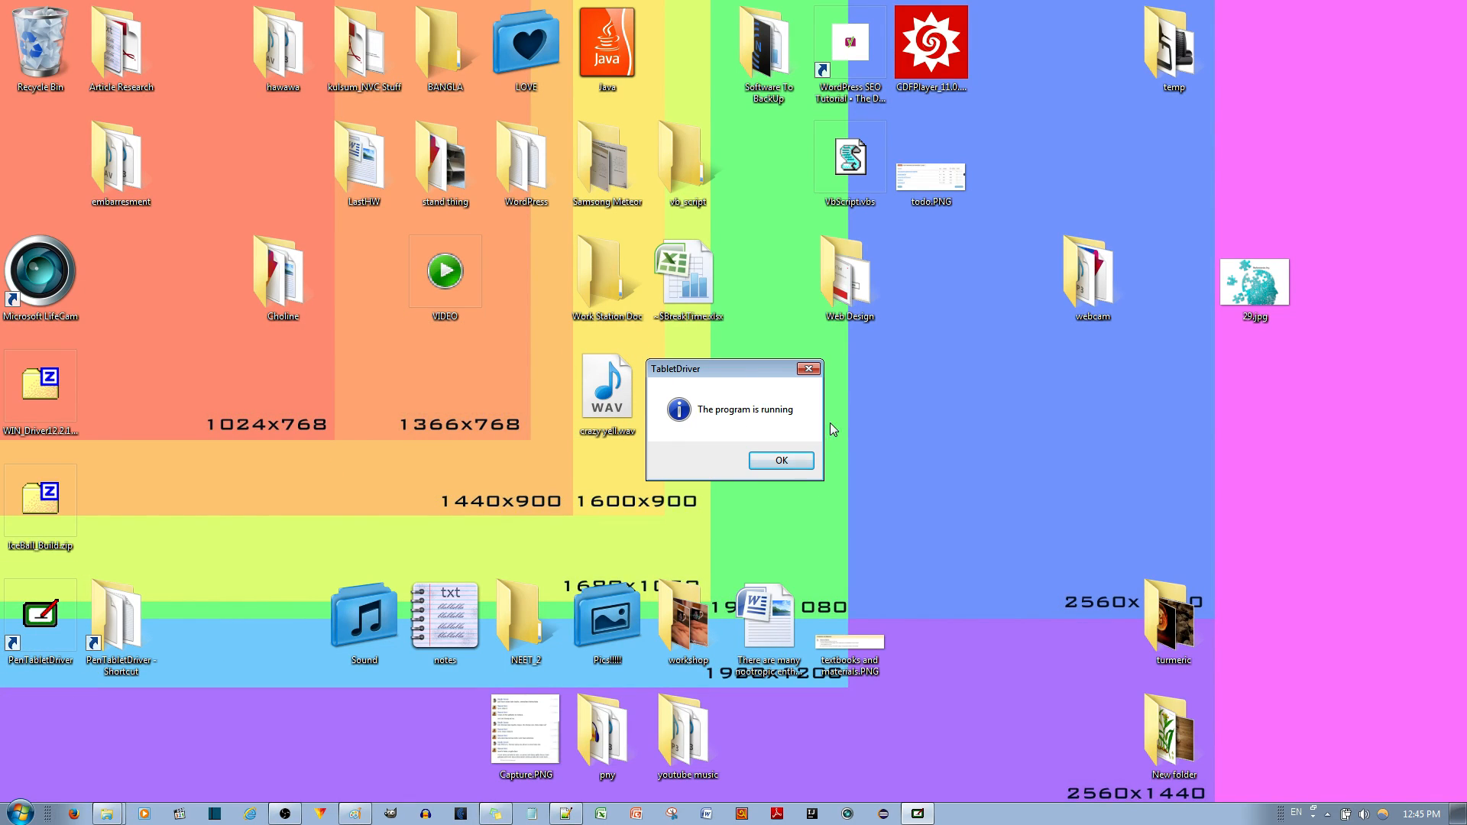
{"action": "left_click", "coordinate": [781, 459]}
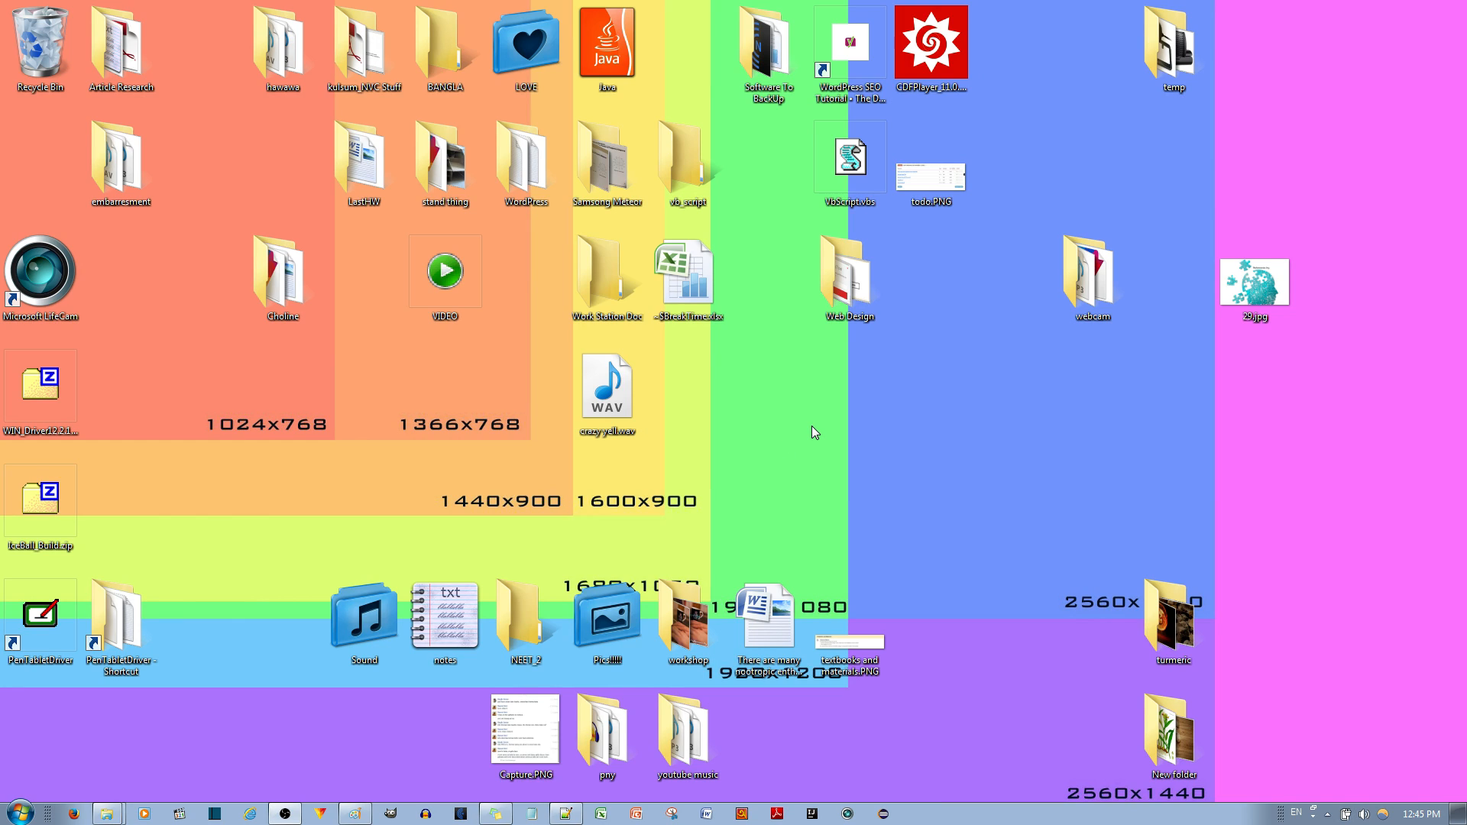